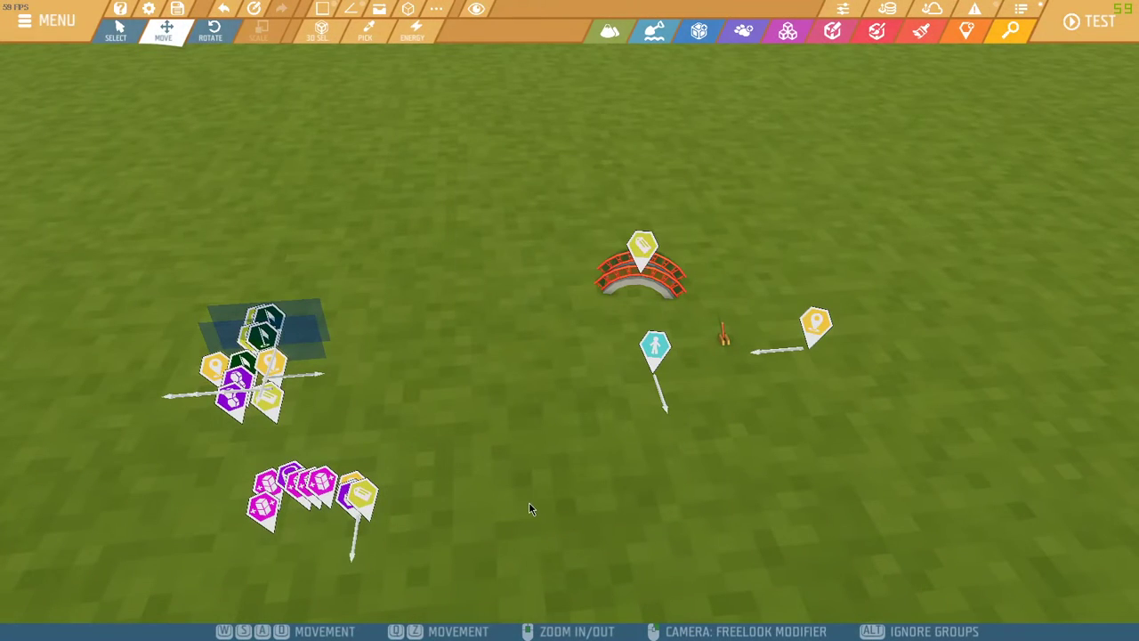
{"action": "mouse_move", "coordinate": [519, 508]}
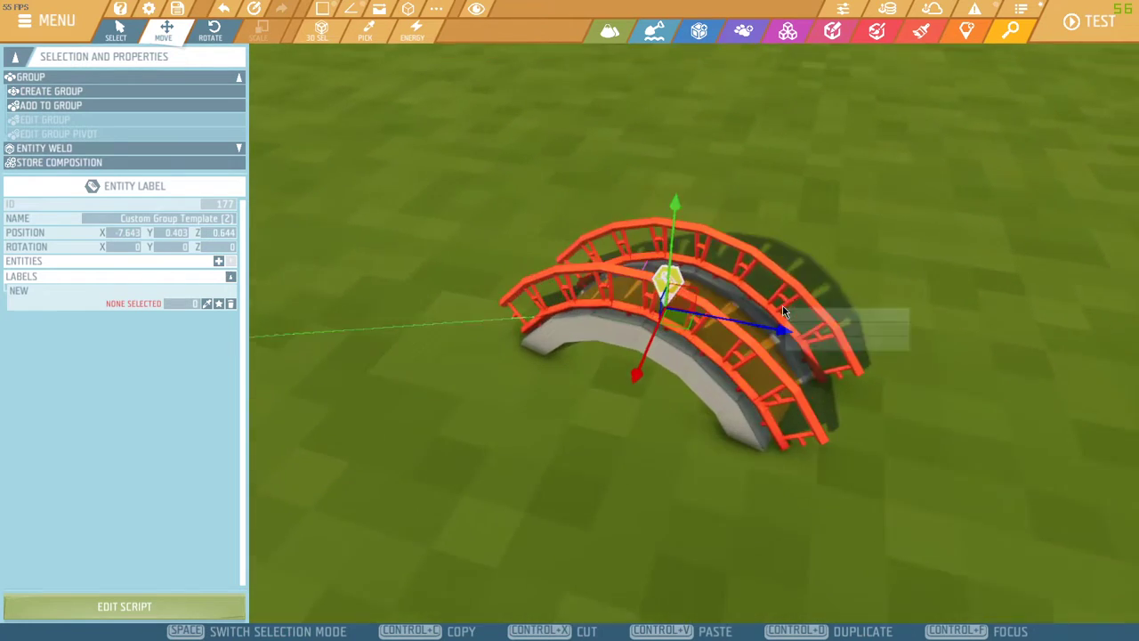
View the custom group template's On Create script with Add Storage and Instantiate group blocks
{"action": "left_click", "coordinate": [124, 605]}
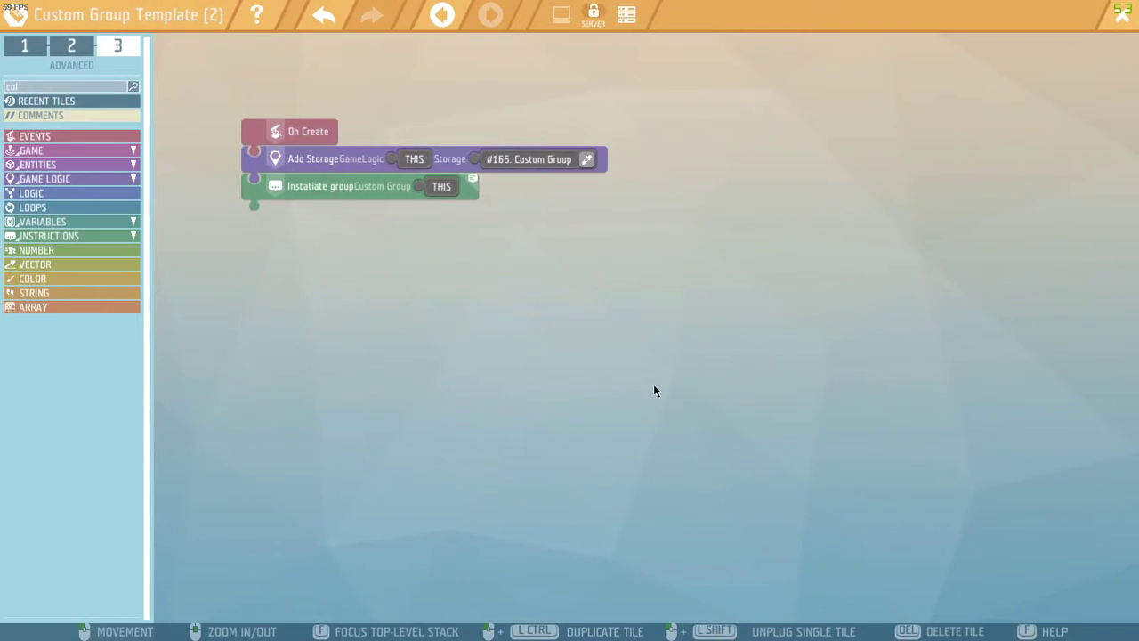
{"action": "mouse_move", "coordinate": [587, 217]}
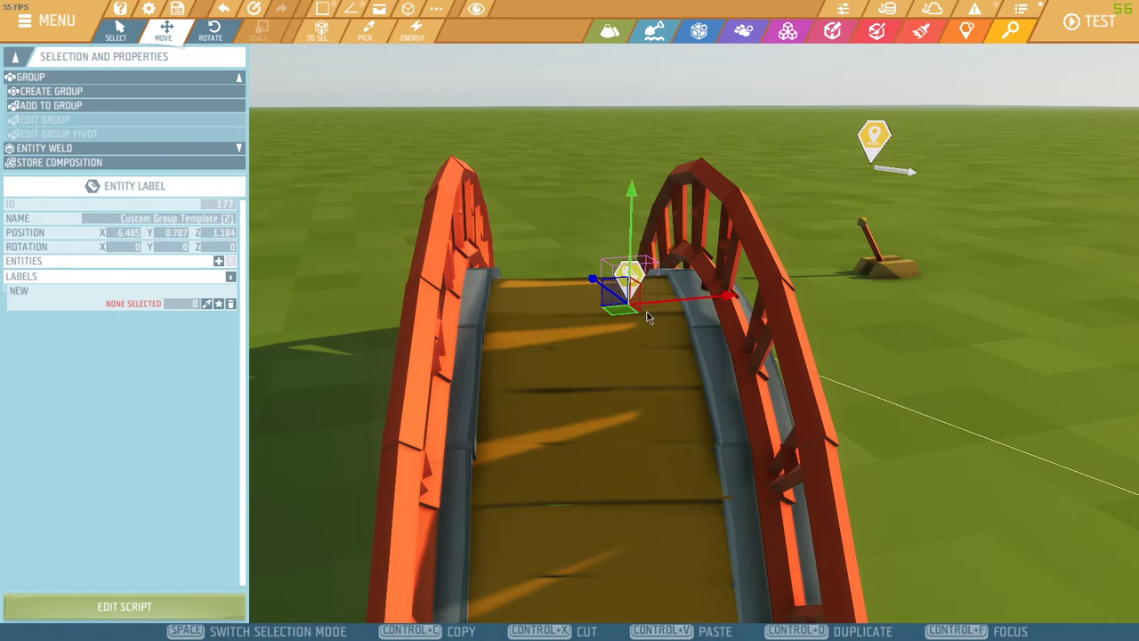
{"action": "left_click", "coordinate": [210, 29]}
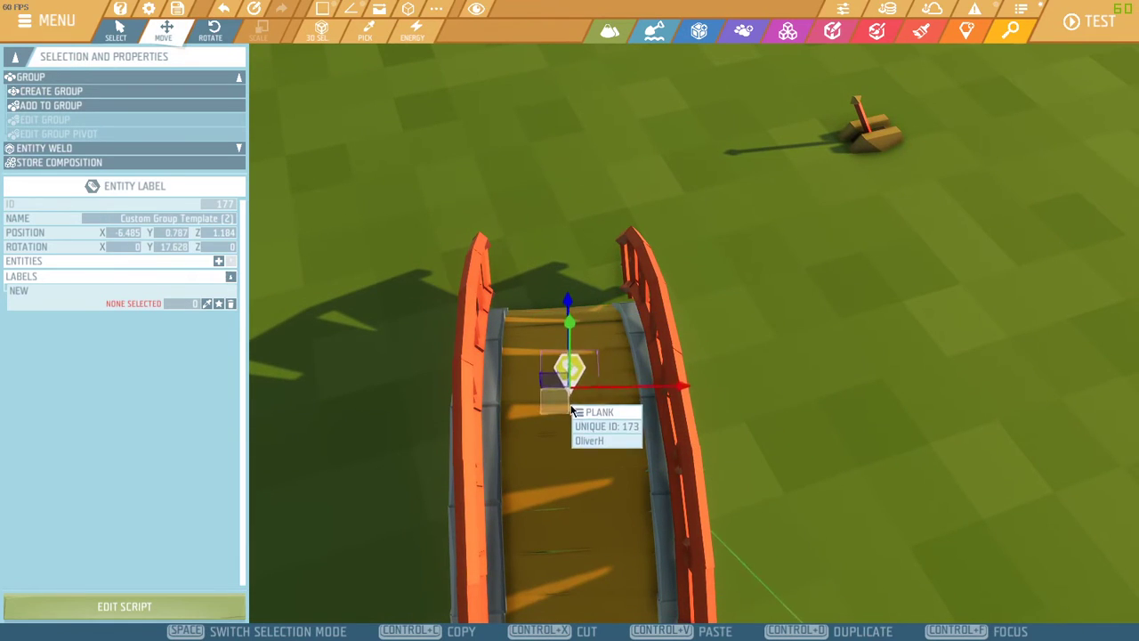
{"action": "left_click", "coordinate": [210, 29]}
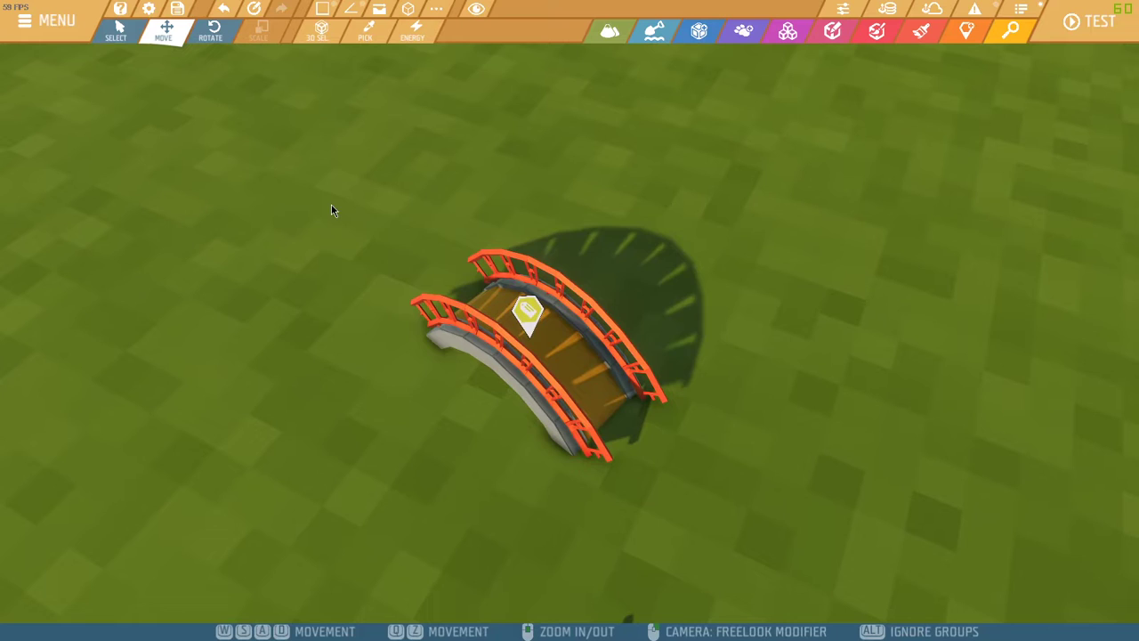
Select all the bridge pieces of Custom Group Template (2) together as mixed objects
{"action": "left_click", "coordinate": [531, 347]}
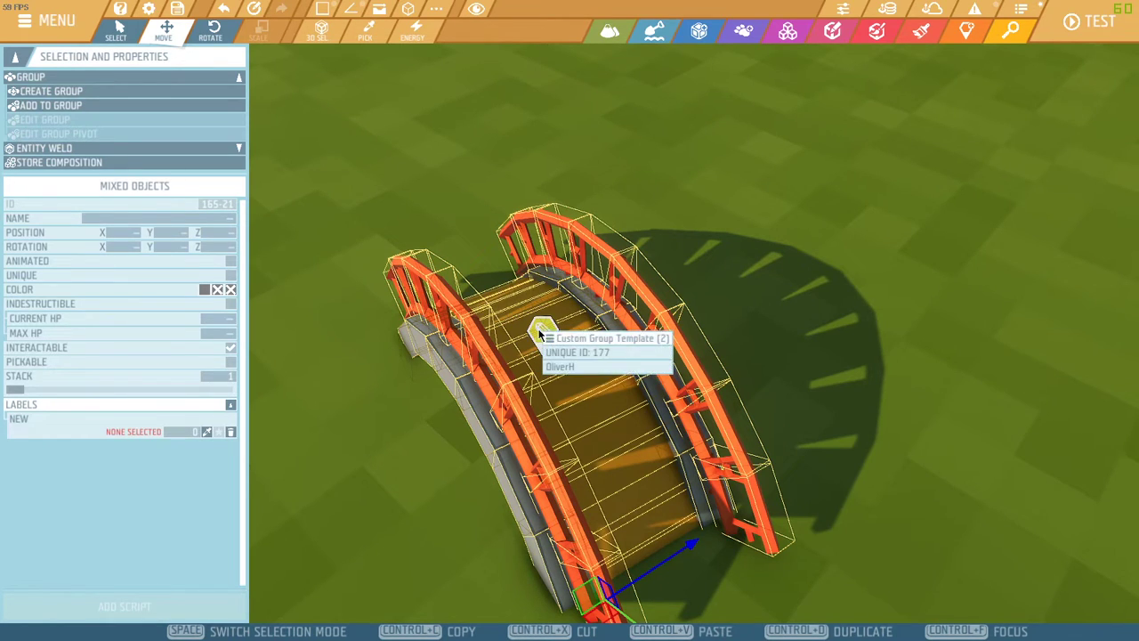
{"action": "mouse_move", "coordinate": [199, 395]}
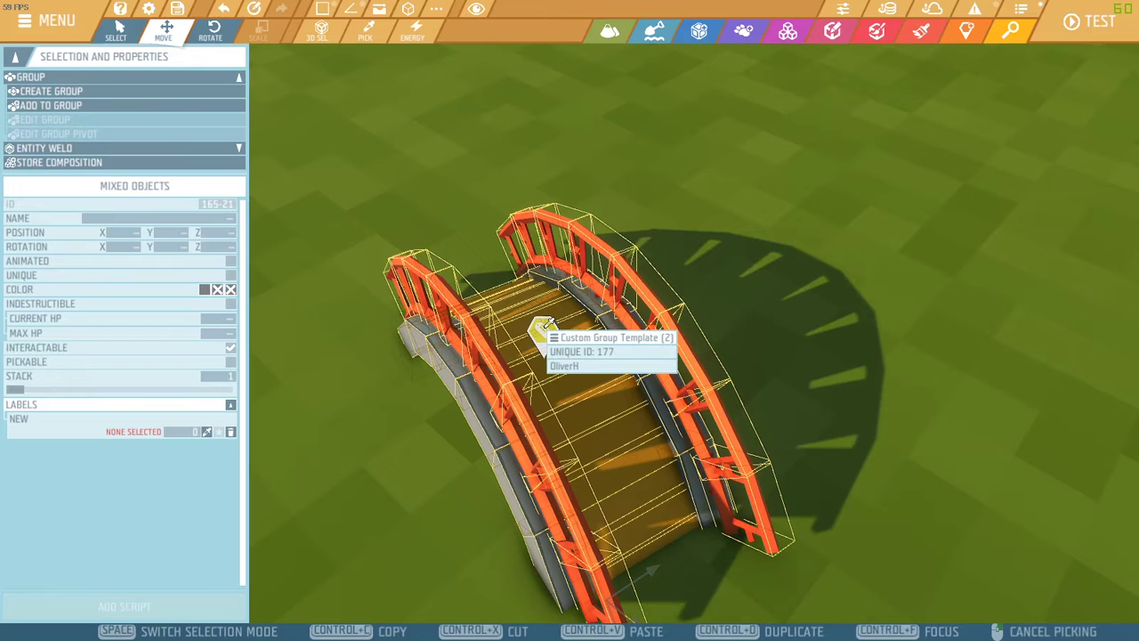
{"action": "left_click", "coordinate": [543, 329]}
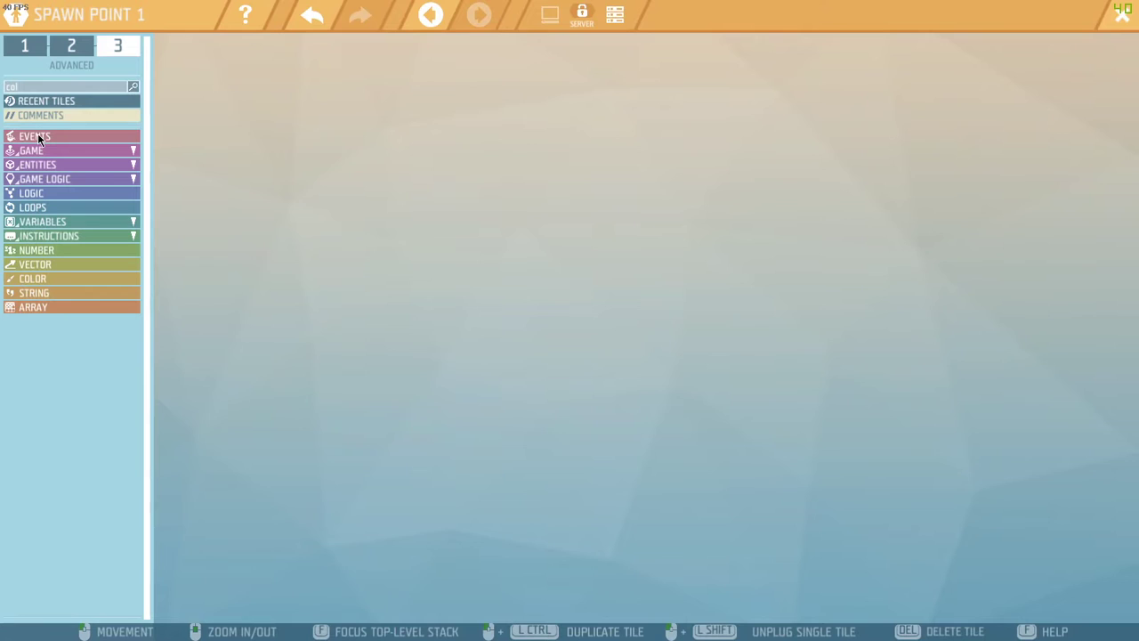
Search the script tiles for 'delay' and browse the Custom Group instruction tiles for Copy group
{"action": "left_click", "coordinate": [36, 136]}
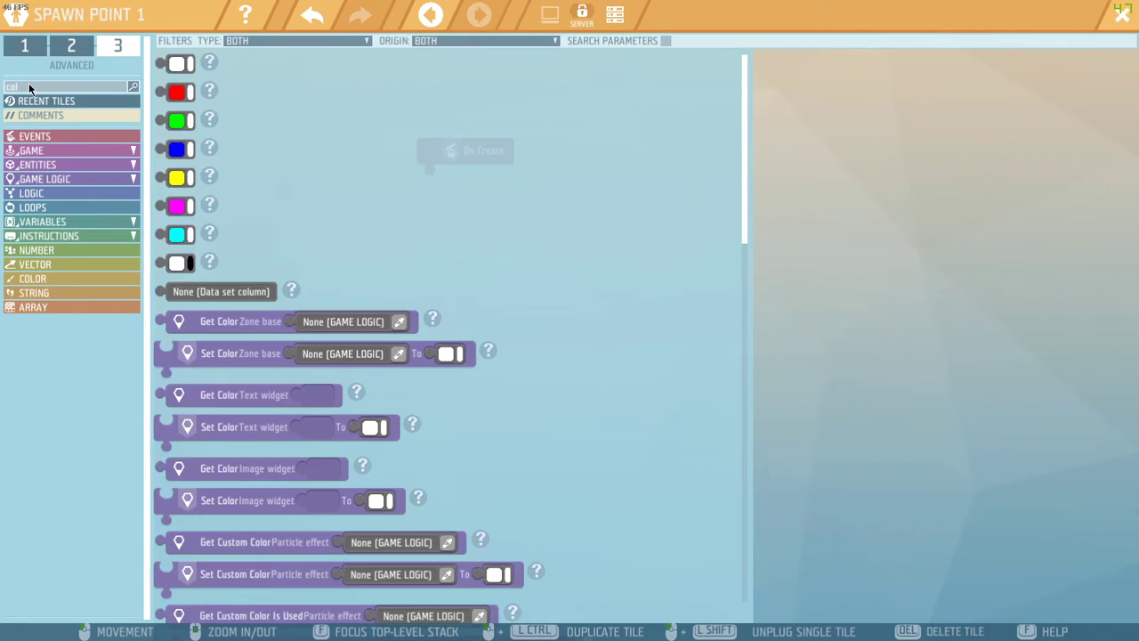
{"action": "type", "text": "delay"}
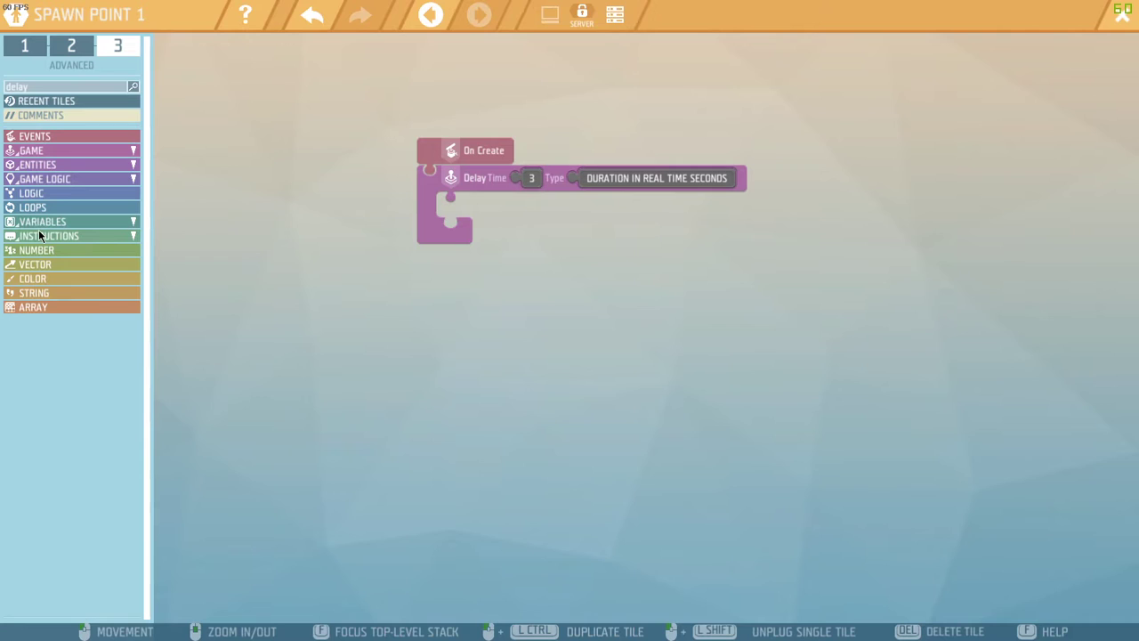
{"action": "left_click", "coordinate": [50, 235]}
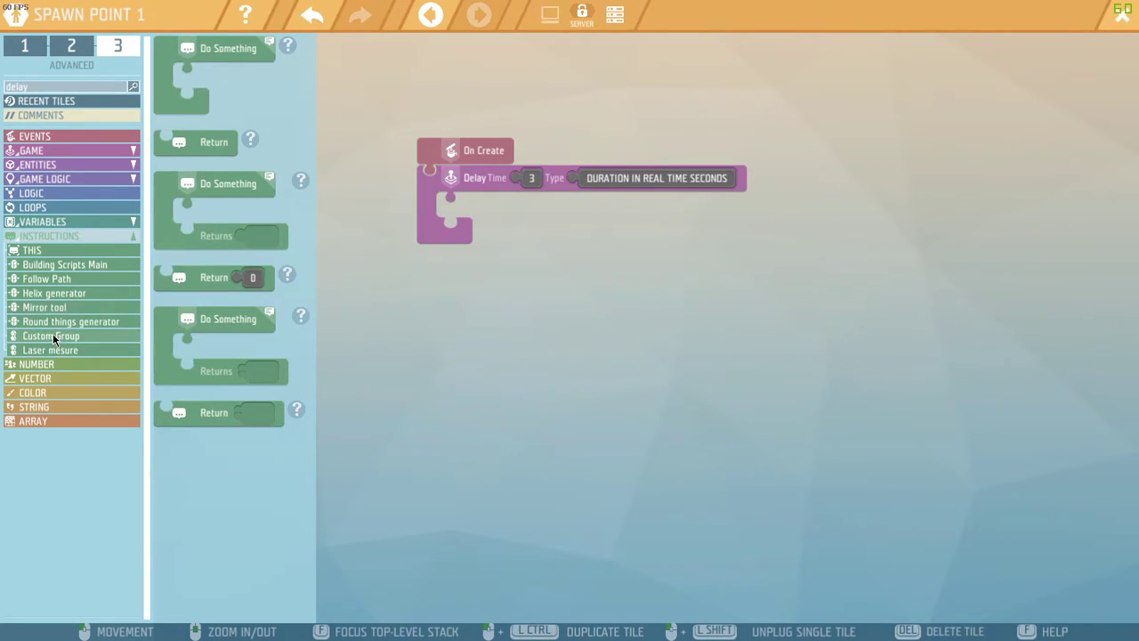
{"action": "left_click", "coordinate": [50, 335]}
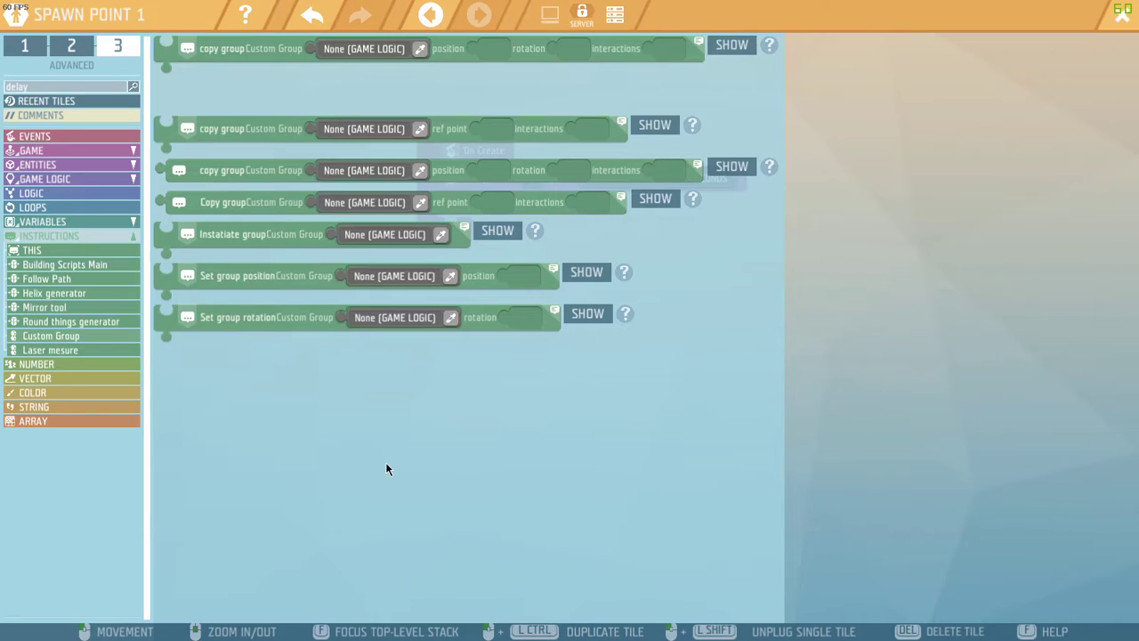
{"action": "mouse_move", "coordinate": [245, 285]}
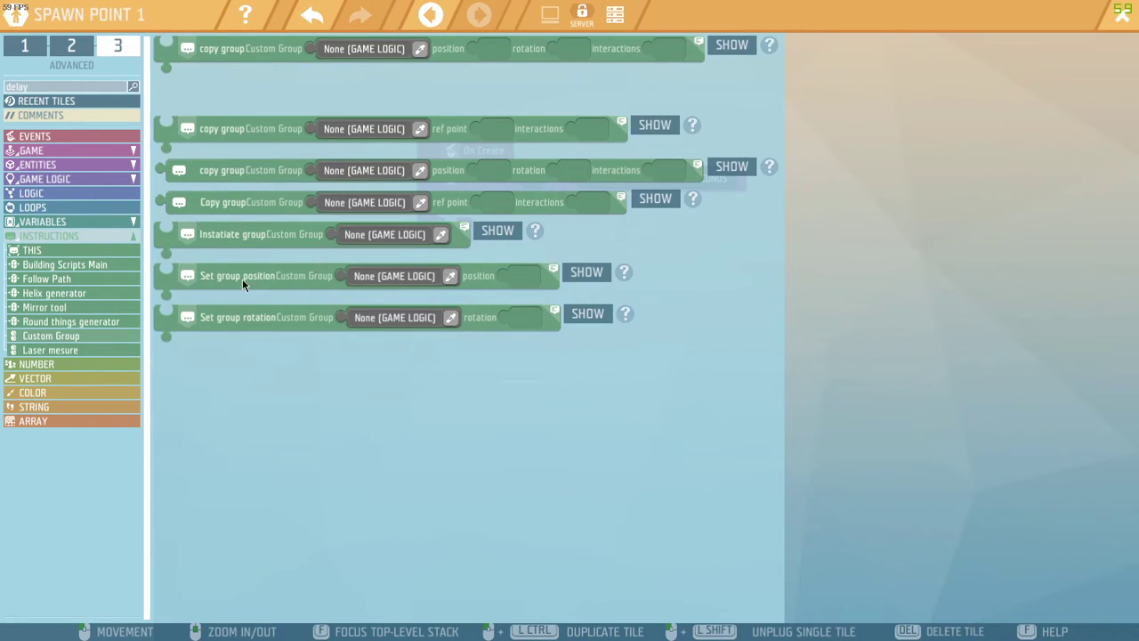
{"action": "mouse_move", "coordinate": [223, 98]}
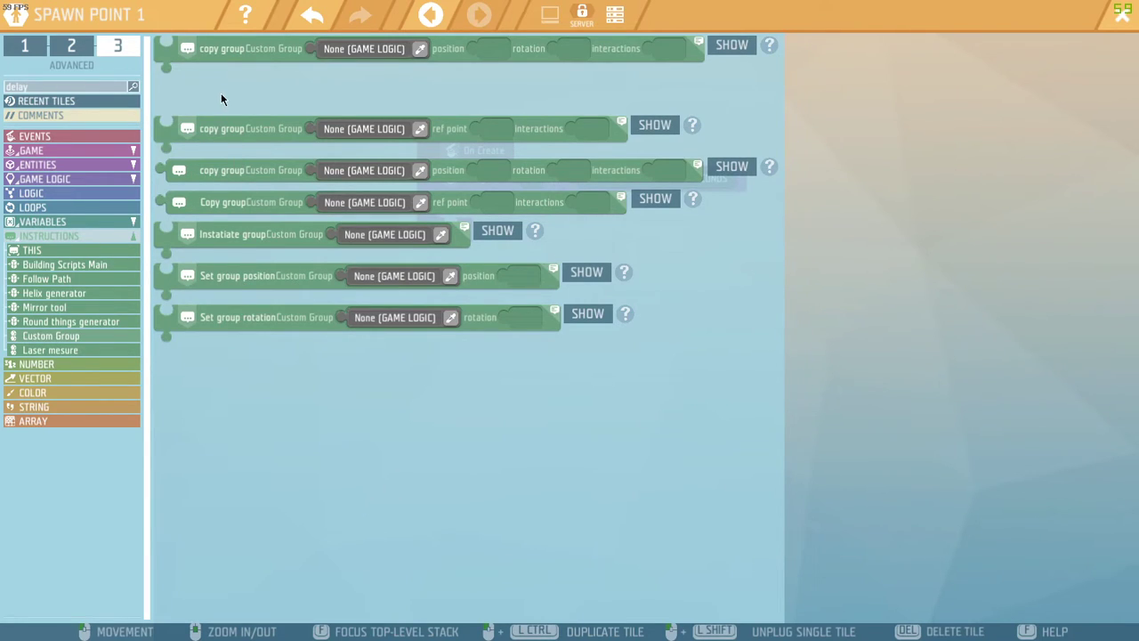
{"action": "mouse_move", "coordinate": [224, 107]}
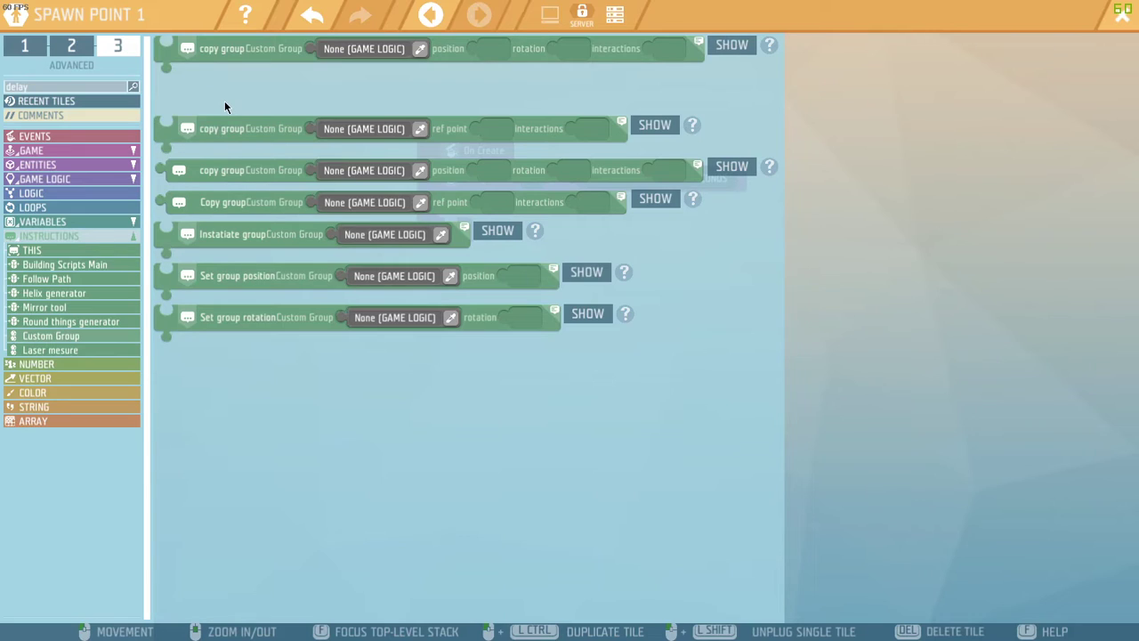
{"action": "mouse_move", "coordinate": [220, 61]}
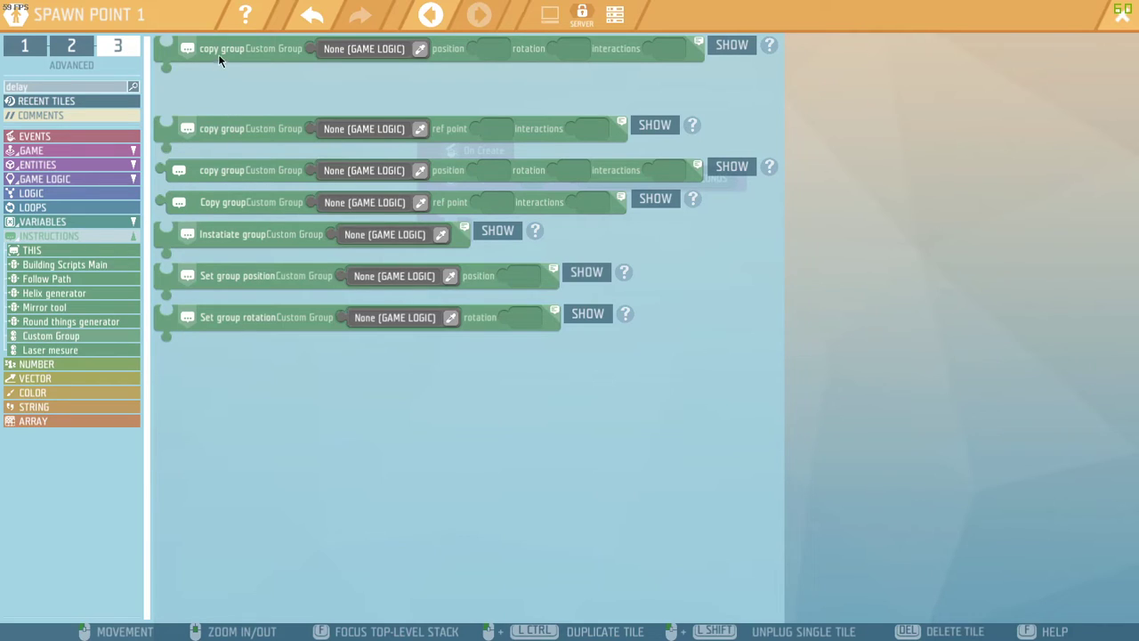
{"action": "mouse_move", "coordinate": [277, 87]}
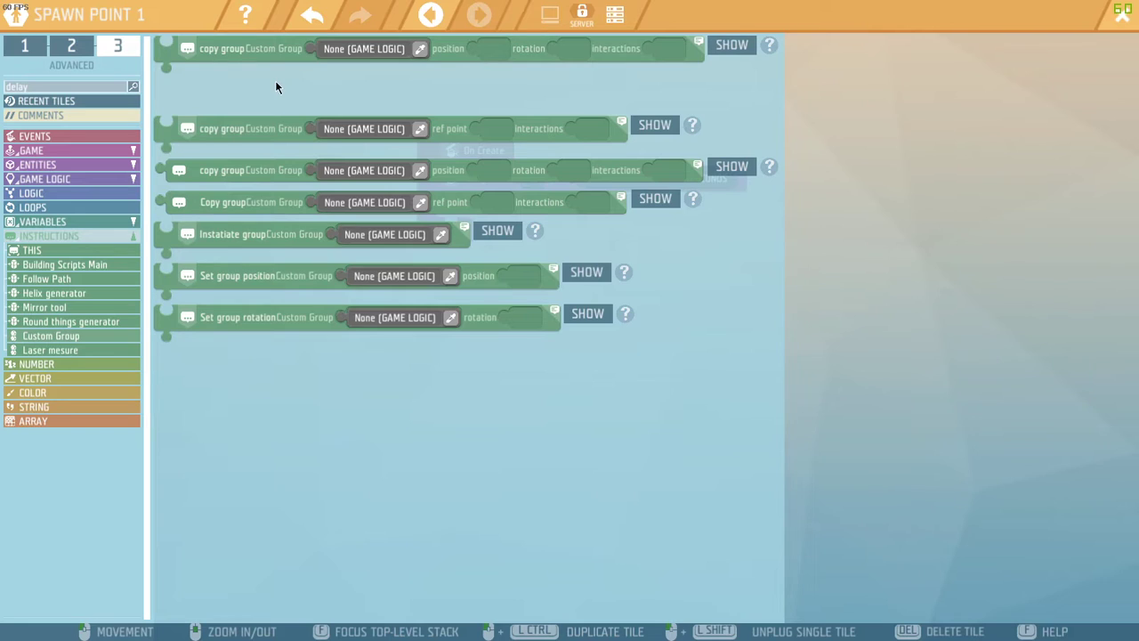
{"action": "mouse_move", "coordinate": [495, 146]}
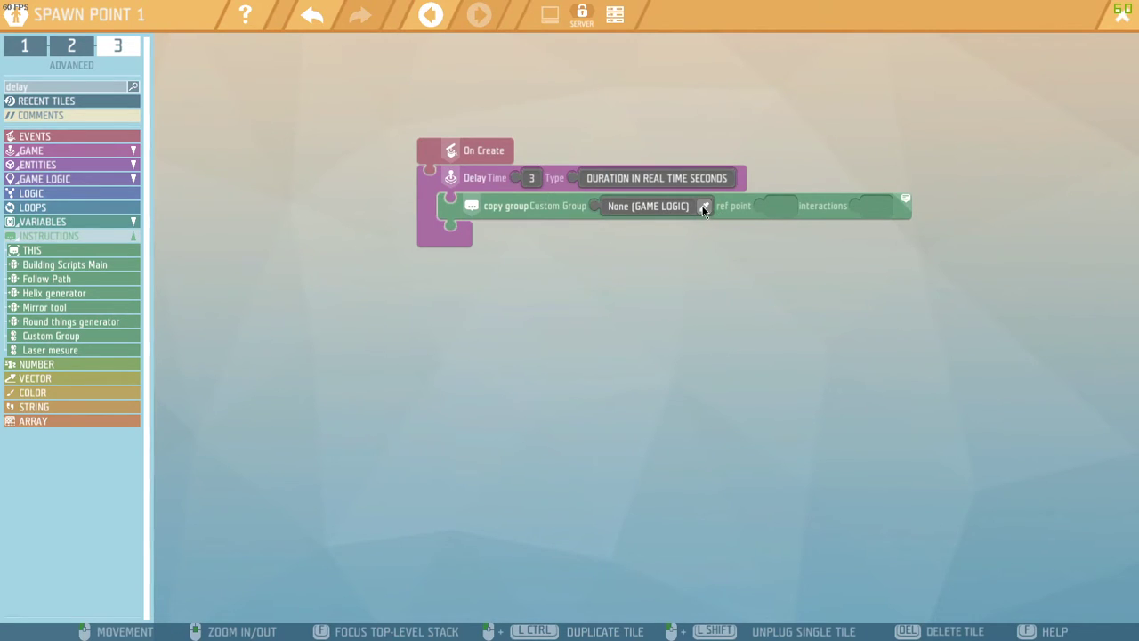
Make the copy block use Bridge group at Reference Point 4 with interactions False, and leave the script
{"action": "left_click", "coordinate": [705, 207]}
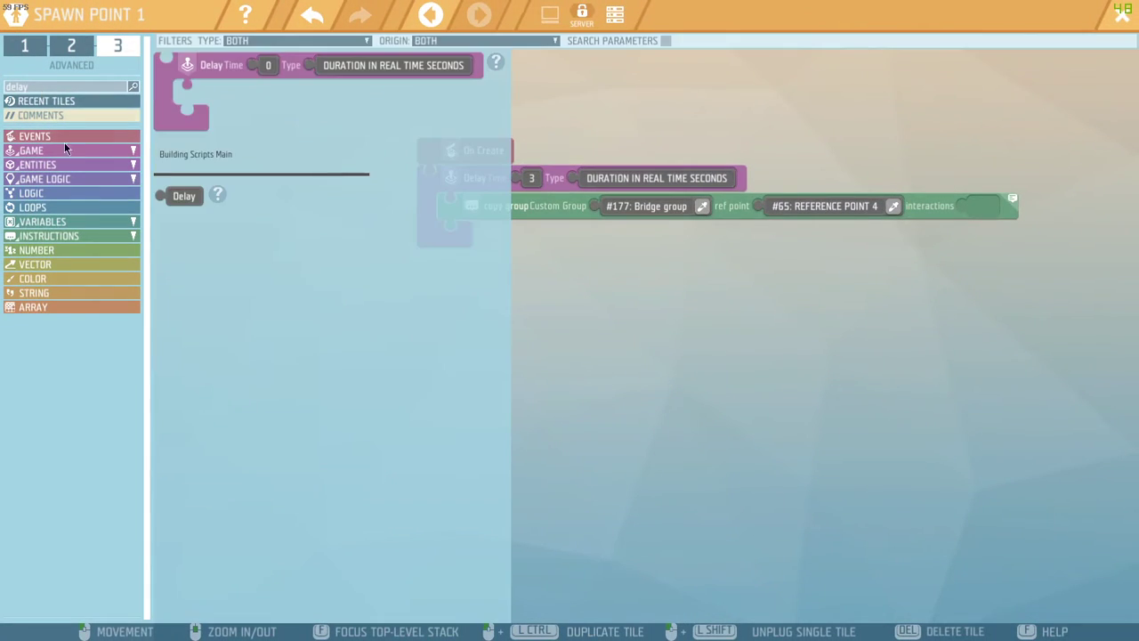
{"action": "left_click", "coordinate": [32, 193]}
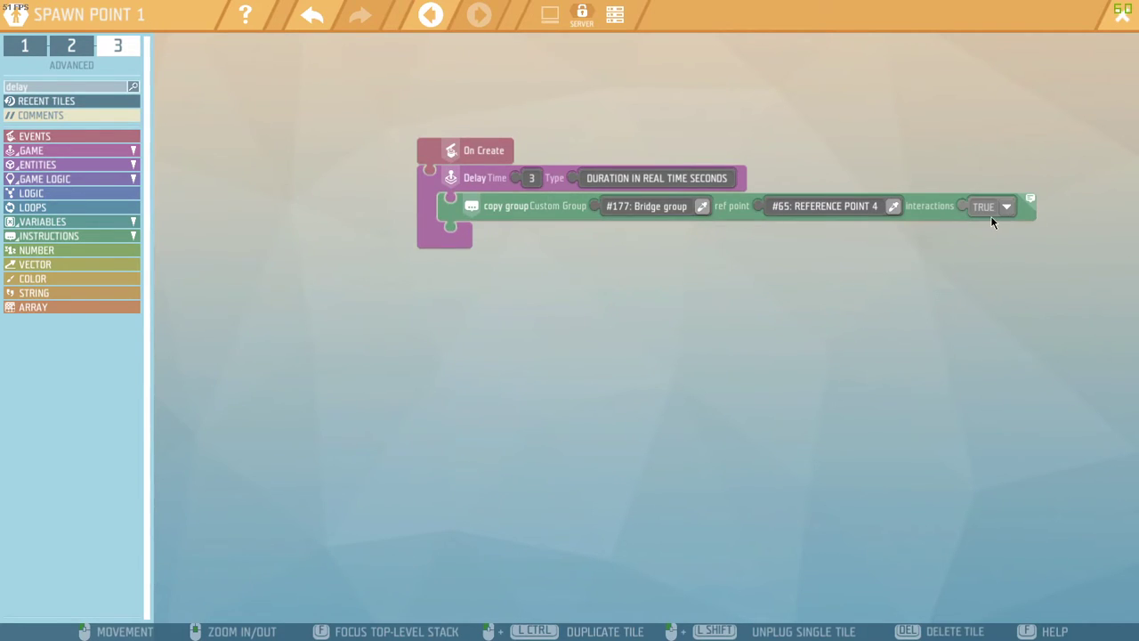
{"action": "left_click", "coordinate": [991, 206]}
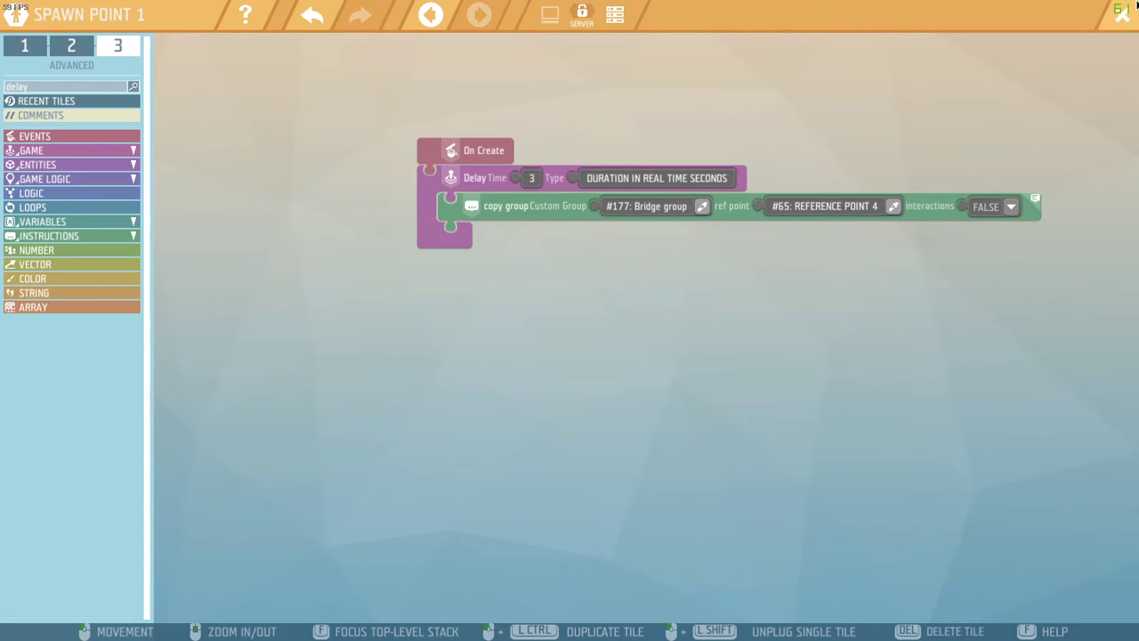
{"action": "mouse_move", "coordinate": [1118, 18]}
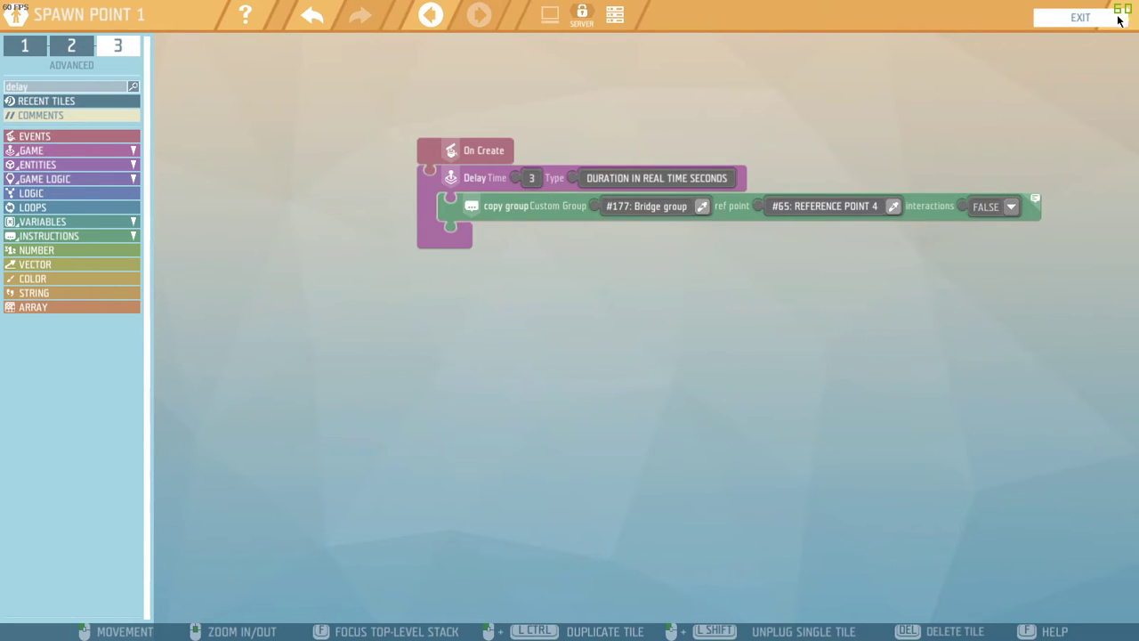
{"action": "left_click", "coordinate": [1079, 18]}
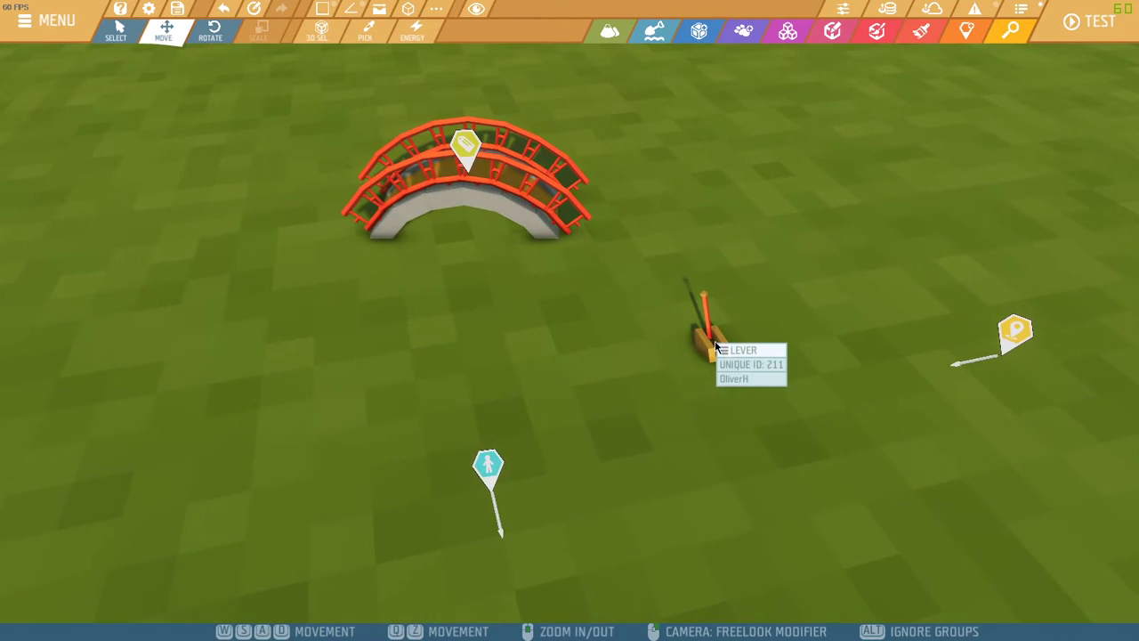
Give the lever an On Switch On event that sets the Bridge group's rotation
{"action": "double_click", "coordinate": [708, 329]}
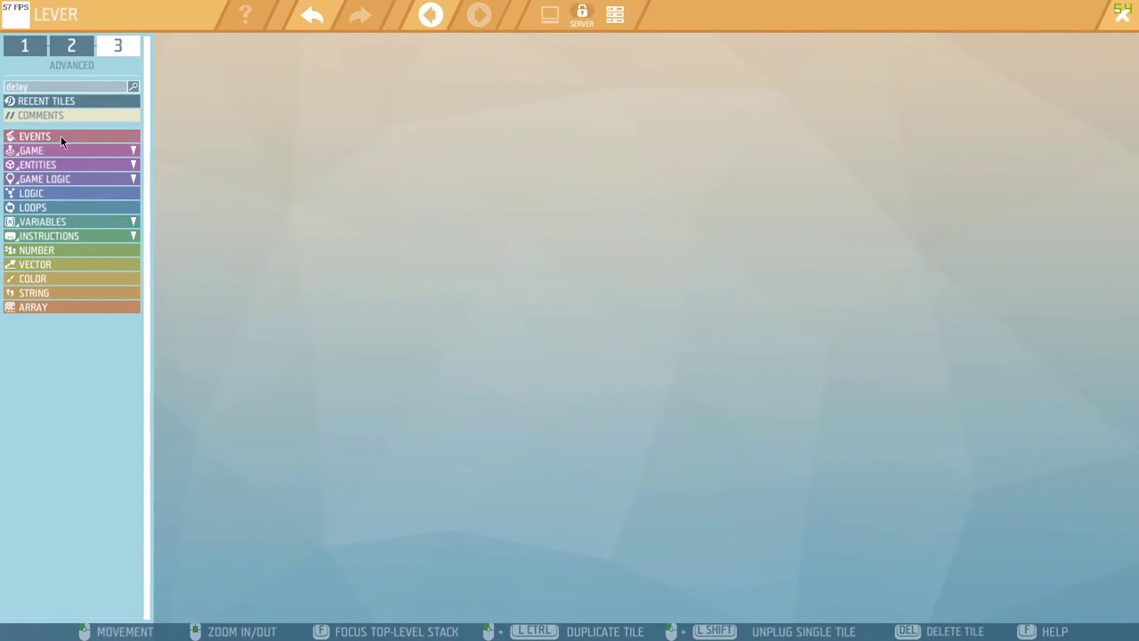
{"action": "left_click", "coordinate": [35, 136]}
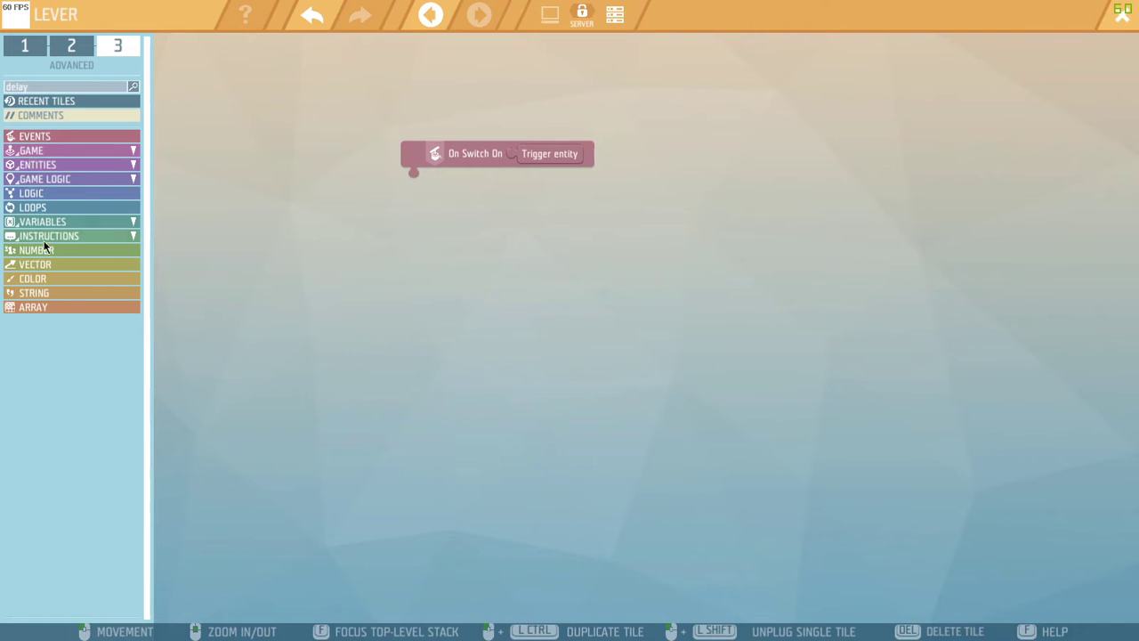
{"action": "left_click", "coordinate": [50, 234]}
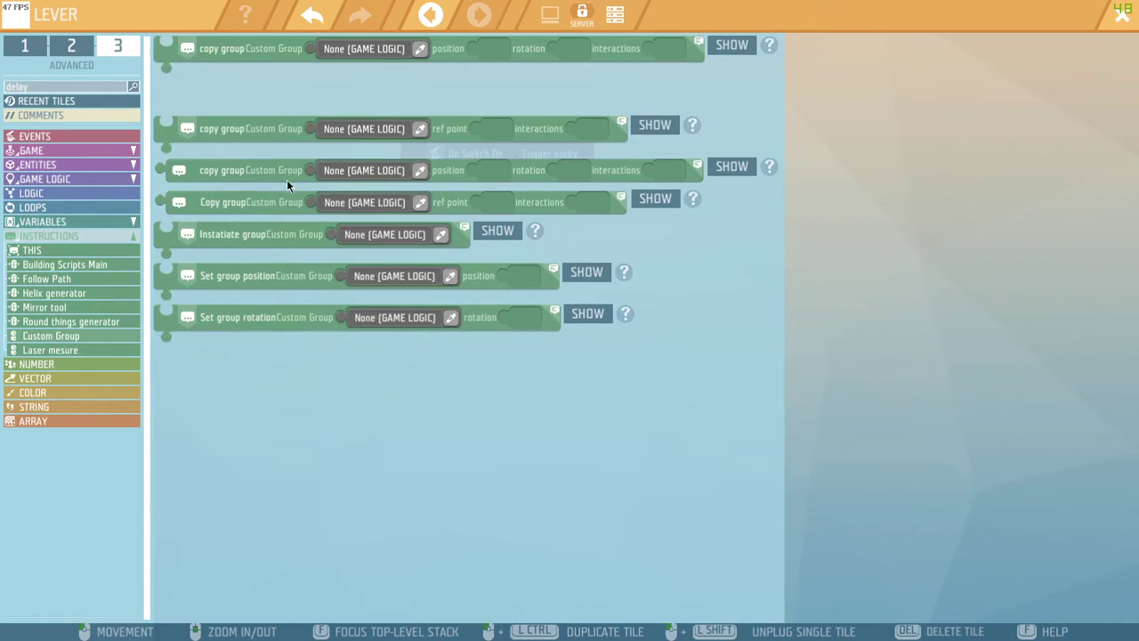
{"action": "mouse_move", "coordinate": [226, 329]}
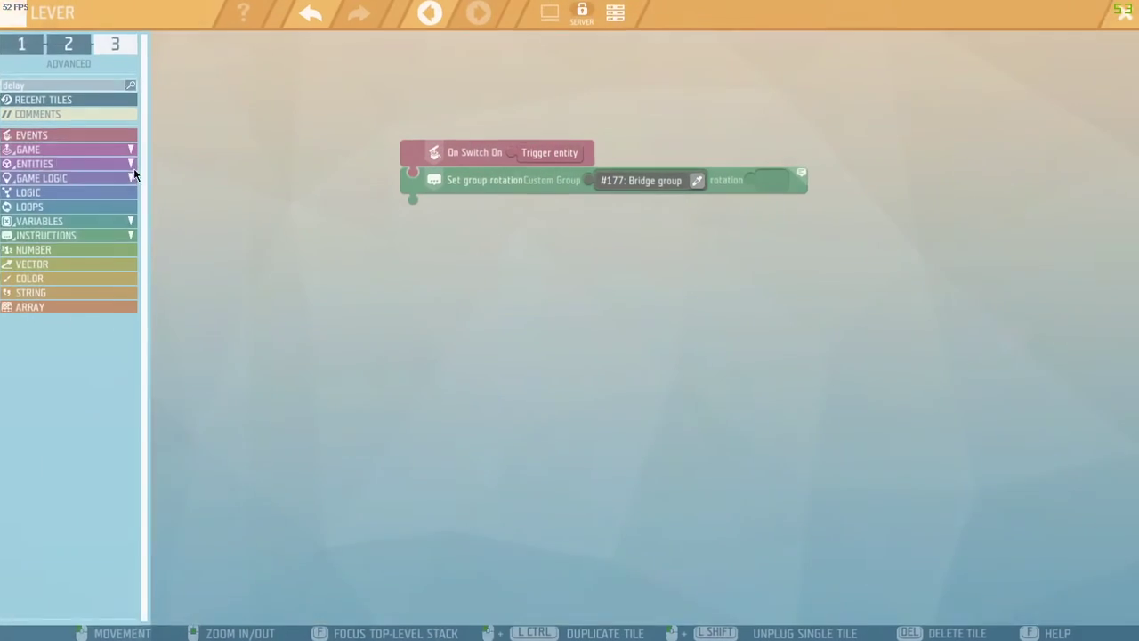
{"action": "left_click", "coordinate": [32, 249]}
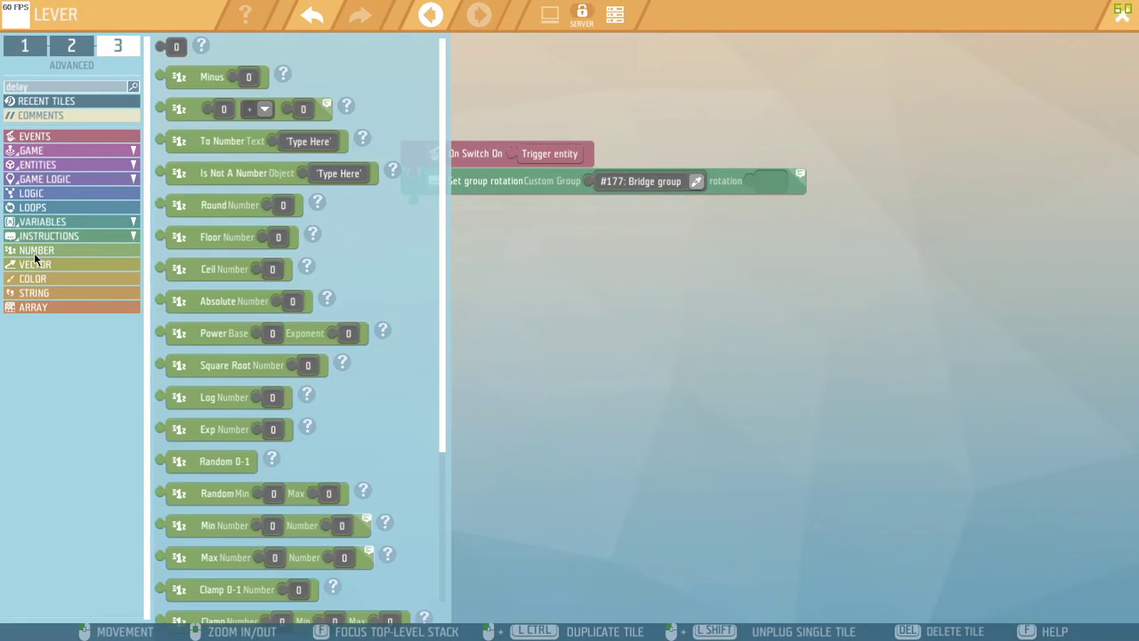
{"action": "mouse_move", "coordinate": [37, 278]}
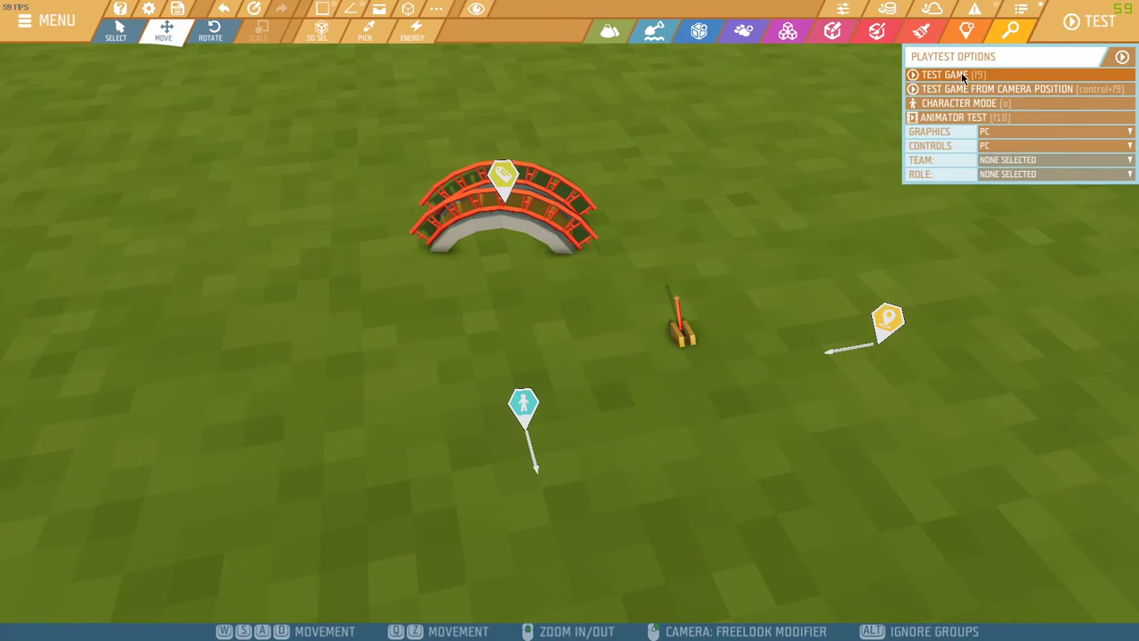
Launch a test game of the scene
{"action": "left_click", "coordinate": [944, 74]}
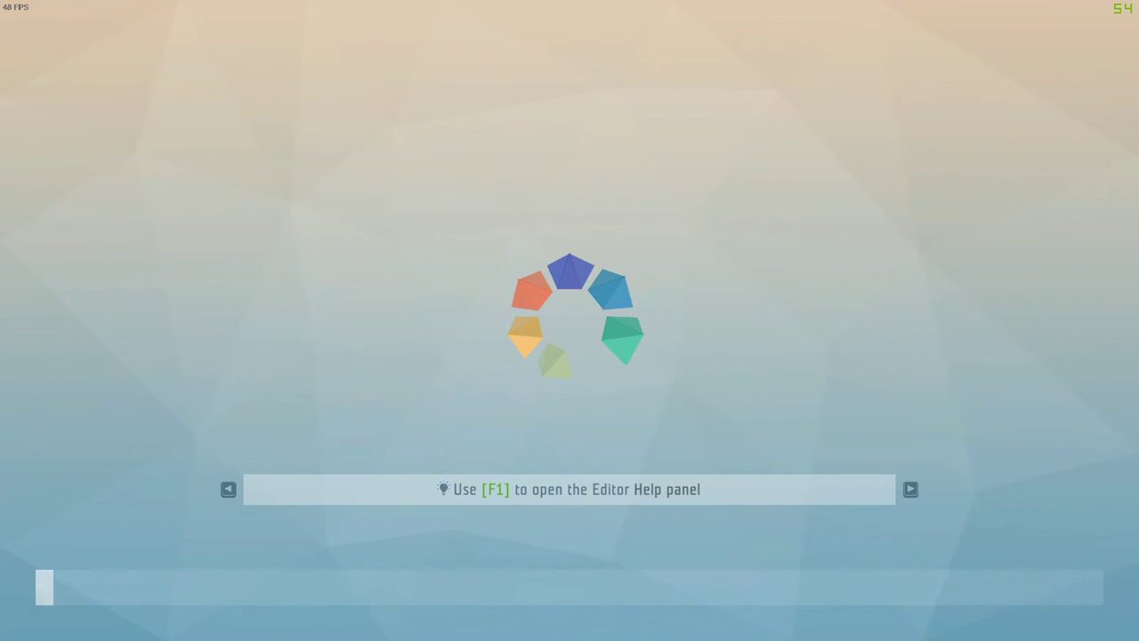